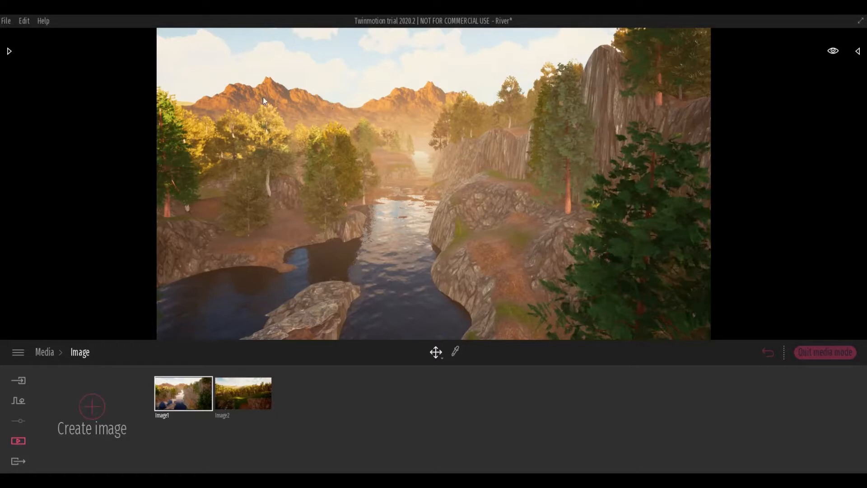
pyautogui.moveTo(353, 121)
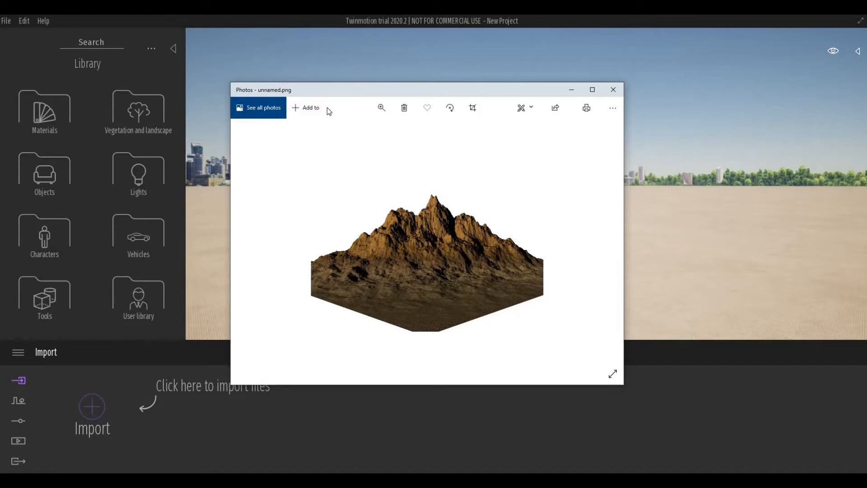
pyautogui.moveTo(337, 124)
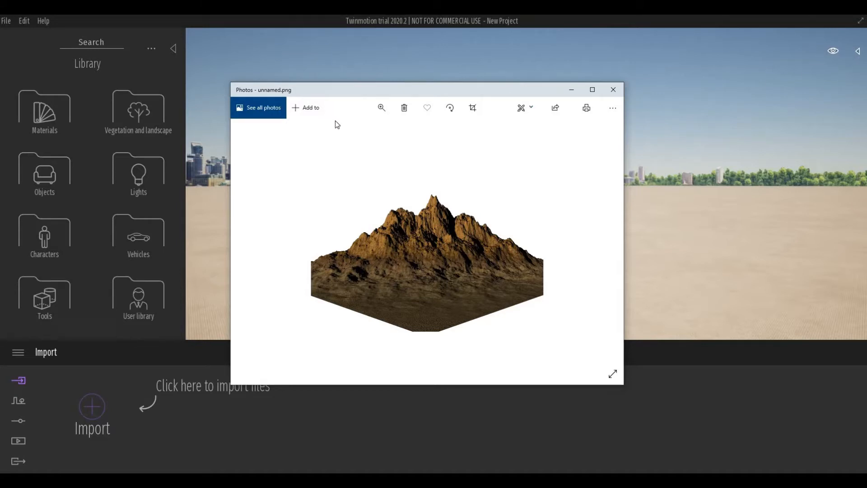
pyautogui.moveTo(482, 175)
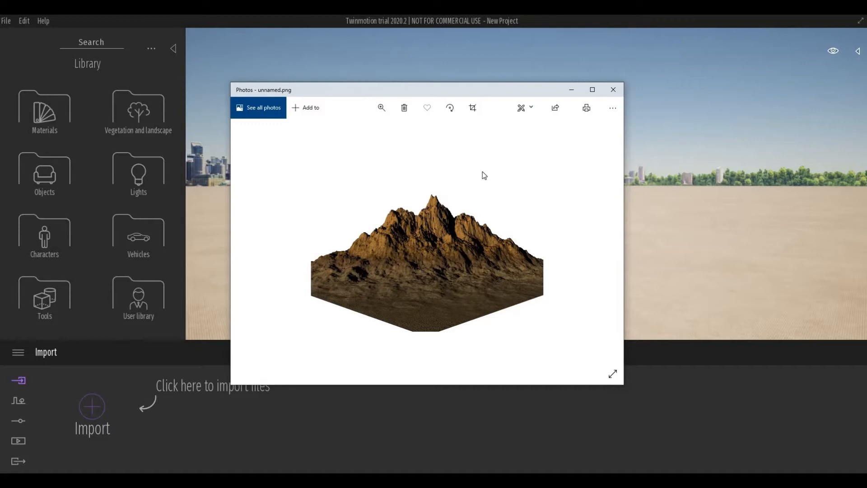
pyautogui.moveTo(344, 240)
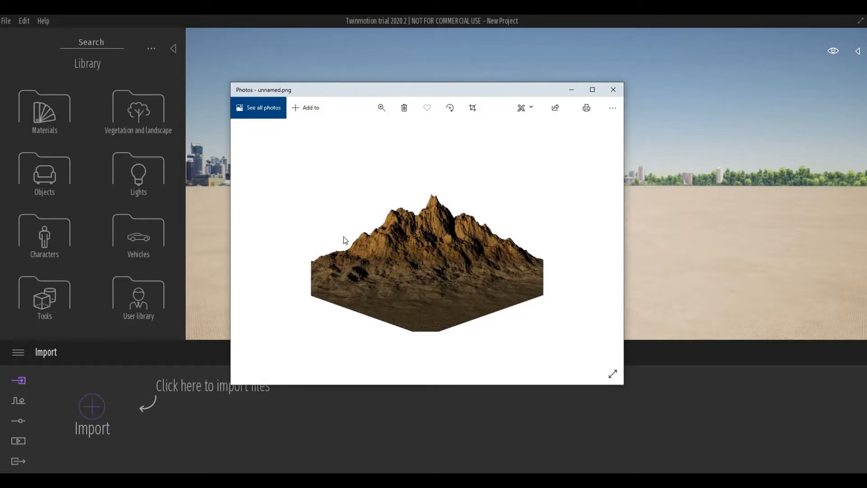
pyautogui.moveTo(366, 106)
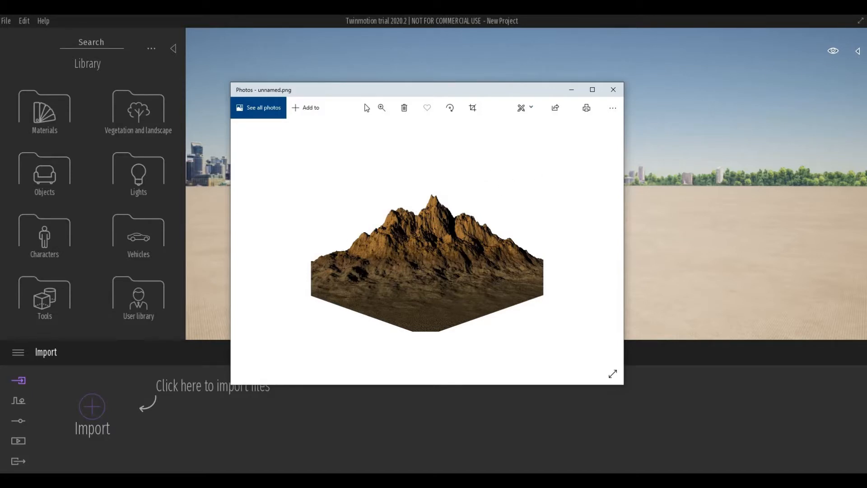
# Step: Close the Photos preview of the mountain cutout image unnamed.png
pyautogui.click(612, 89)
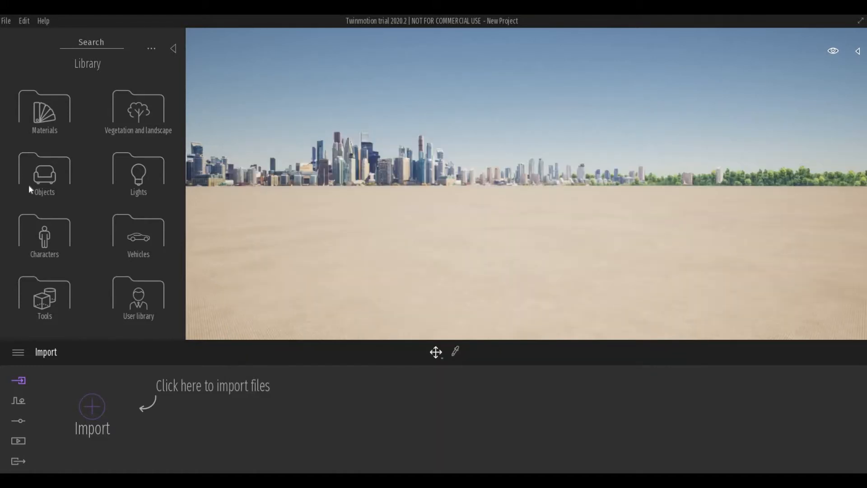
pyautogui.moveTo(40, 180)
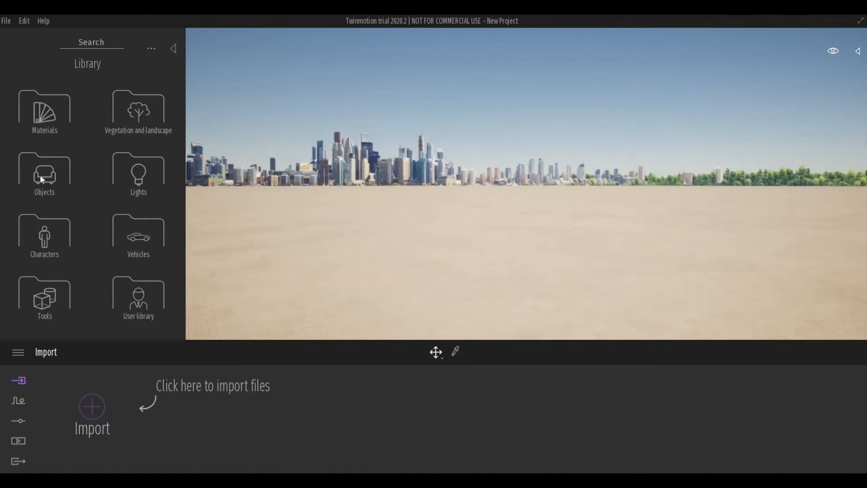
# Step: Show Objects > Primitives in the Library and scroll down to the Plane entries
pyautogui.click(44, 174)
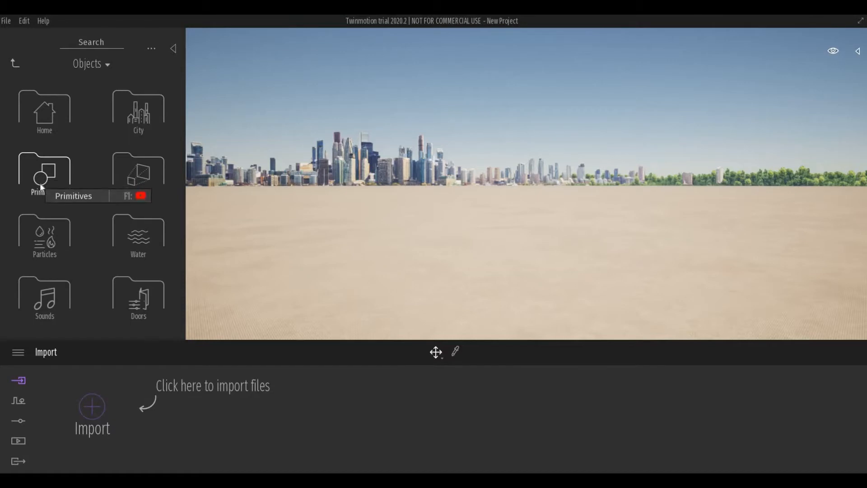
pyautogui.click(45, 172)
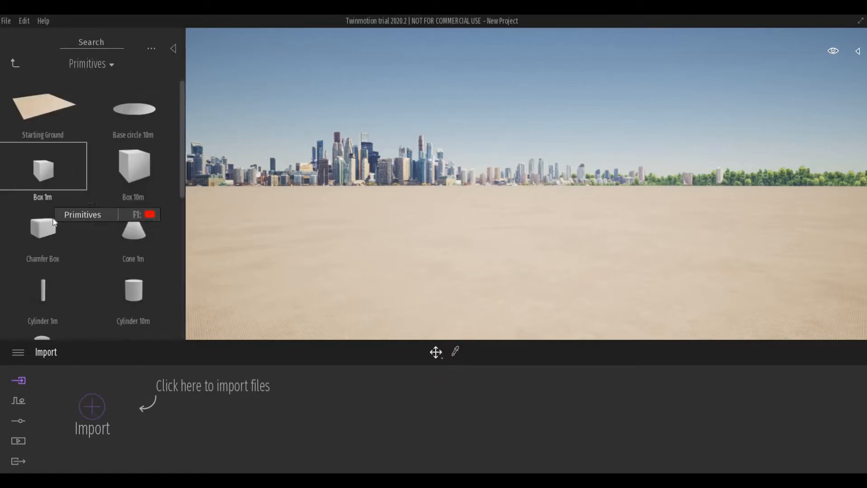
pyautogui.scroll(-3)
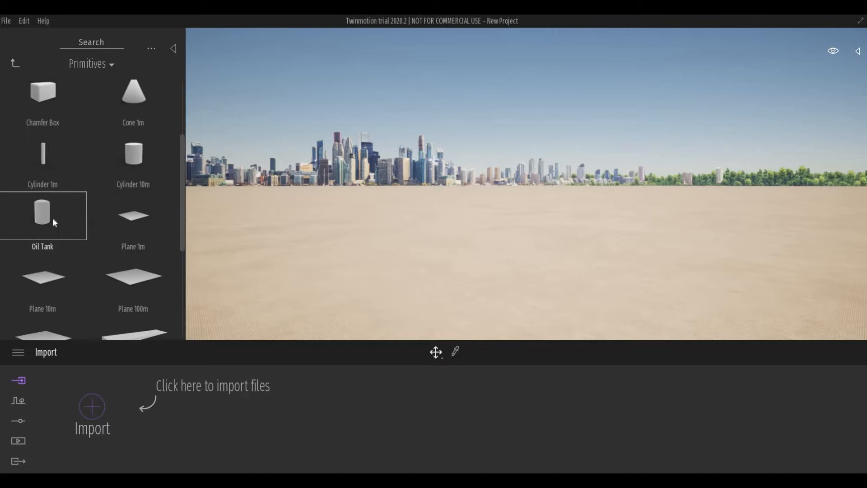
pyautogui.scroll(-3)
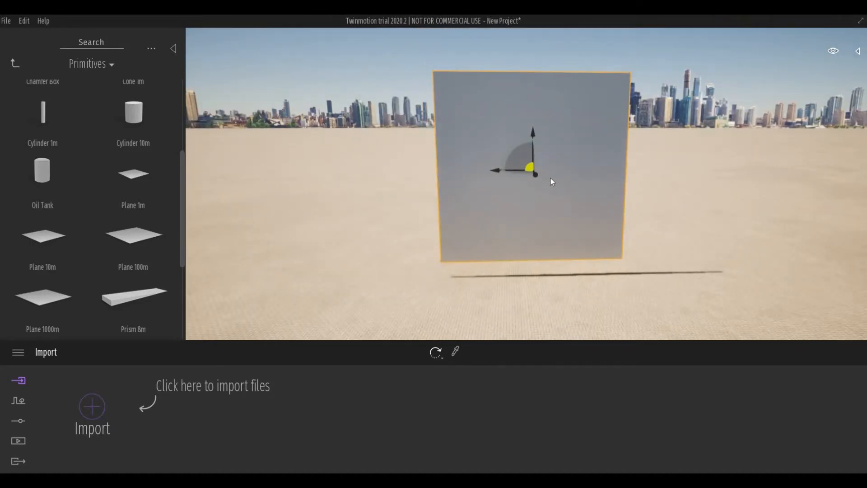
# Step: Switch the upright Plane 10m to scaling and stretch it into a wide billboard
pyautogui.click(436, 352)
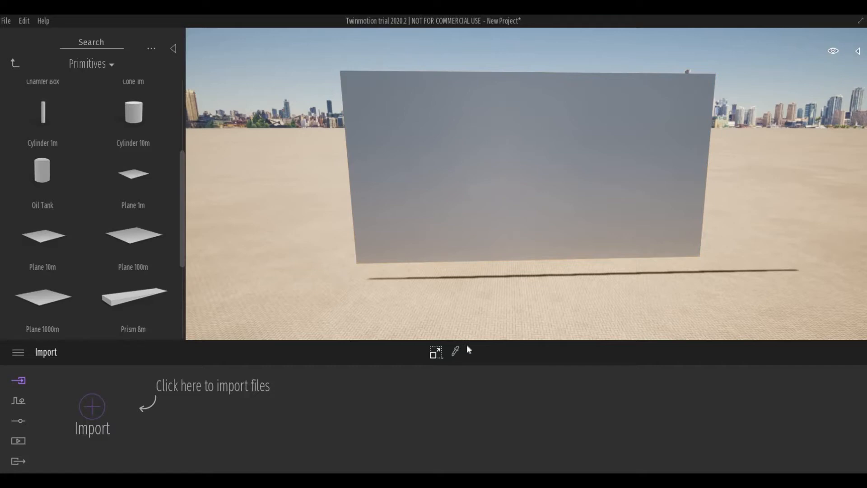
pyautogui.moveTo(455, 350)
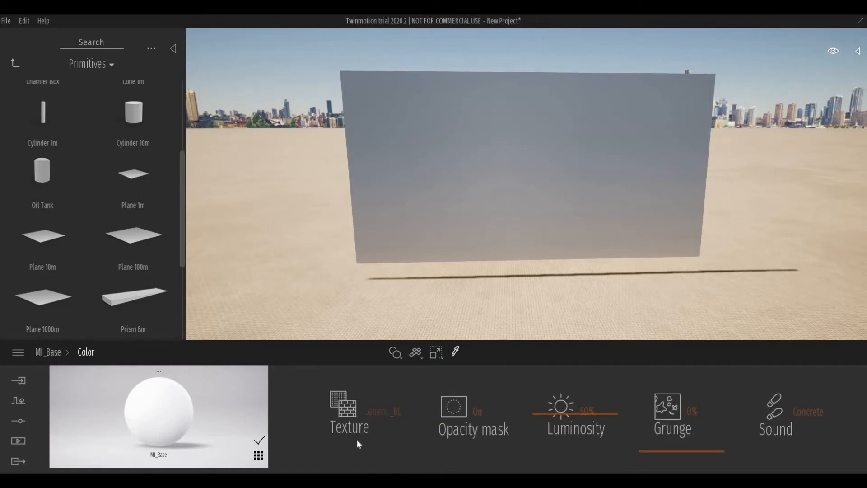
pyautogui.moveTo(382, 412)
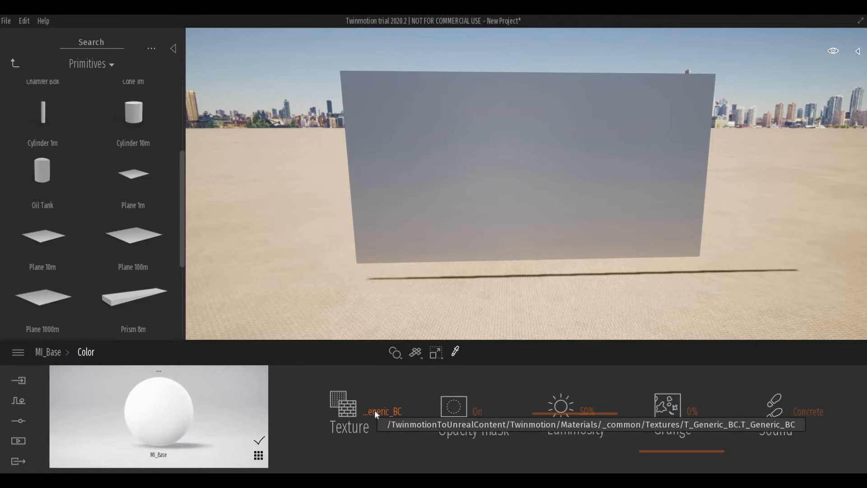
# Step: Launch the file browser from the Color texture slot's Open option
pyautogui.rightClick(383, 411)
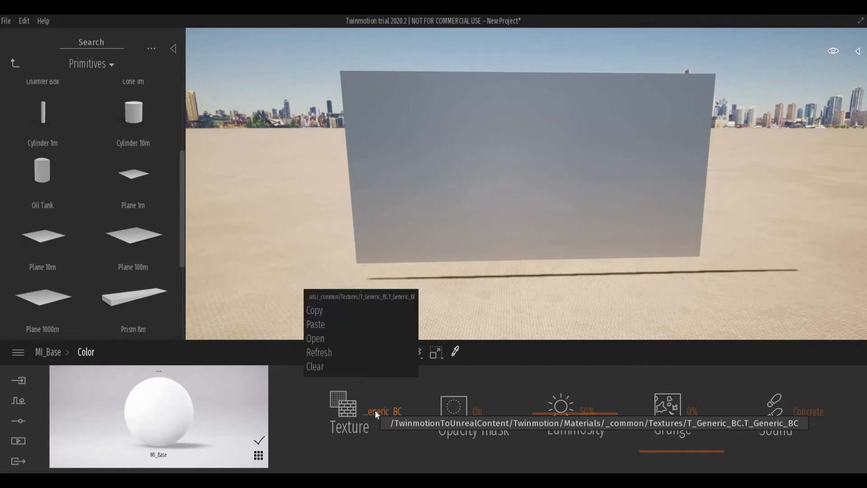
pyautogui.moveTo(317, 342)
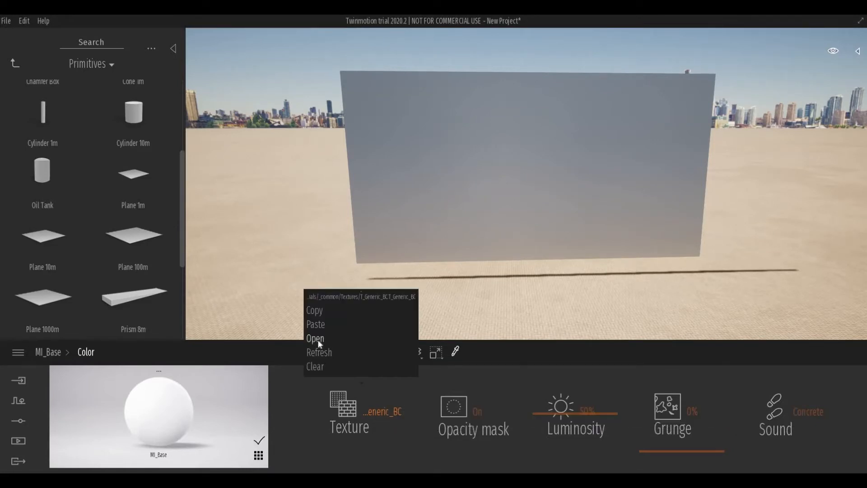
pyautogui.click(316, 339)
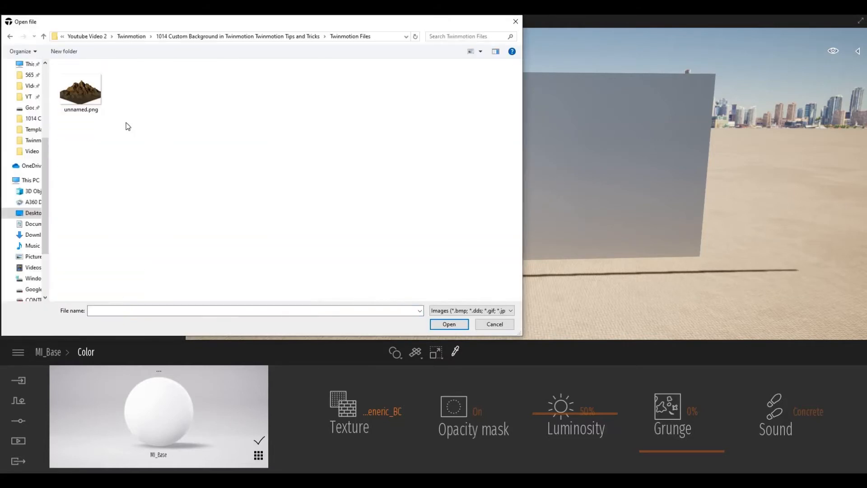
pyautogui.moveTo(81, 88)
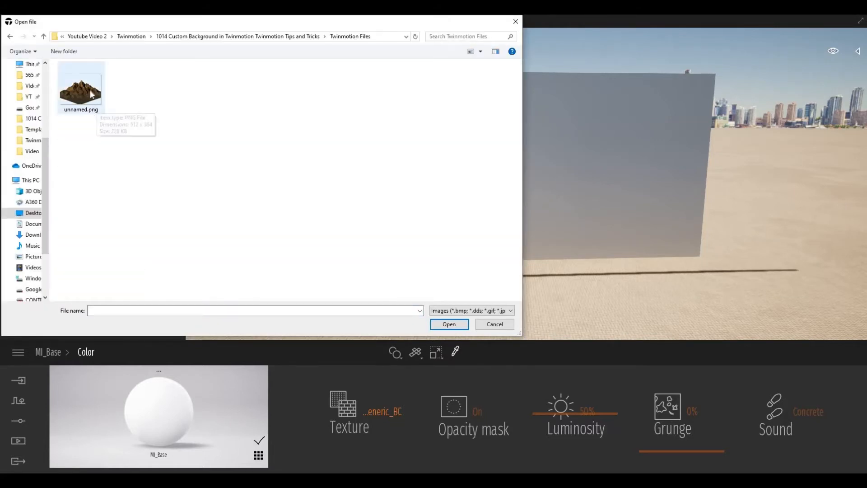
pyautogui.moveTo(80, 91)
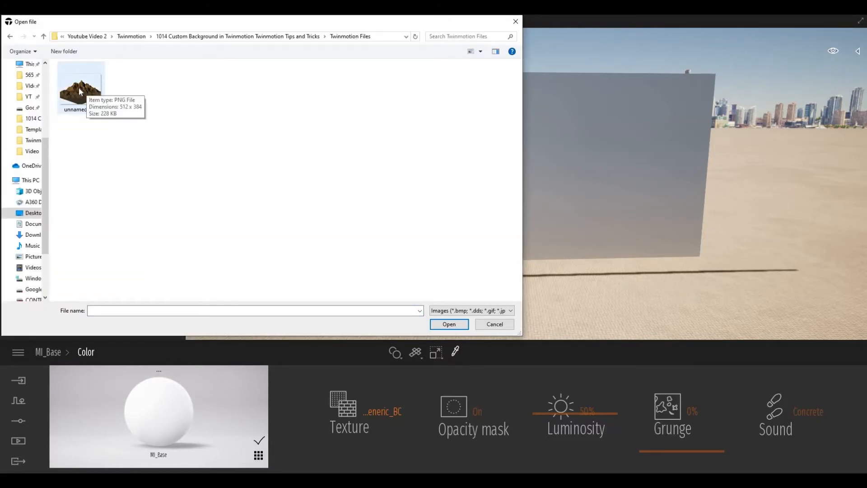
# Step: Load unnamed.png as the billboard material's Color texture
pyautogui.click(80, 86)
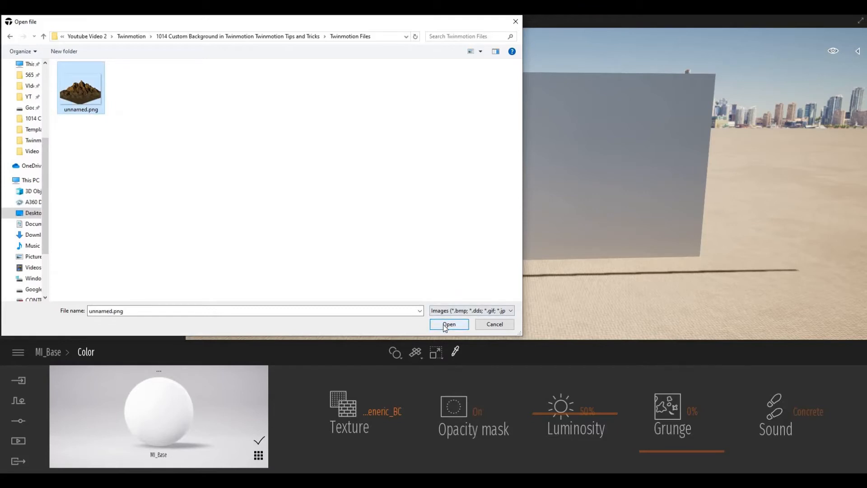
pyautogui.click(449, 325)
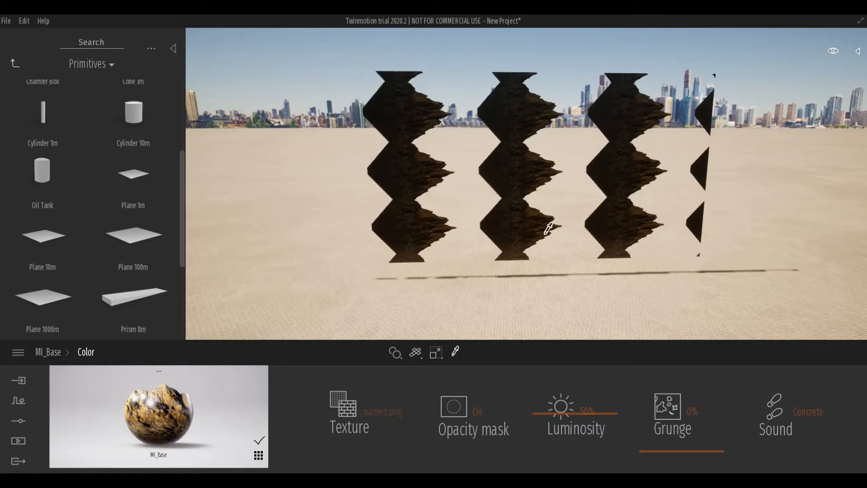
pyautogui.moveTo(48, 352)
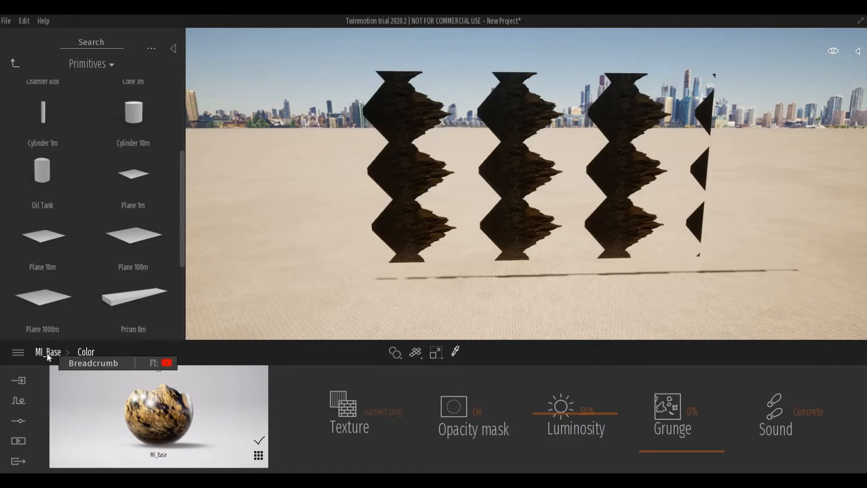
# Step: Set MI_Base texture Scale > Axes: stretch X/Y 0.31, move X -0.37, Y -0.48
pyautogui.click(48, 352)
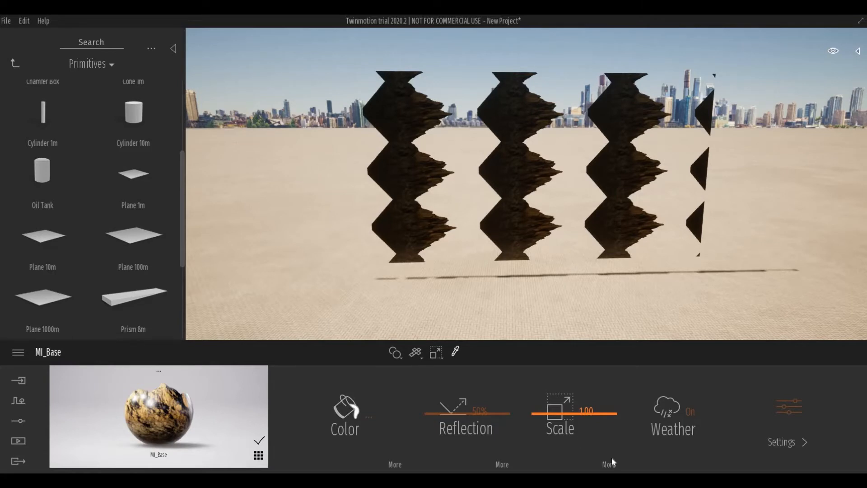
pyautogui.moveTo(610, 467)
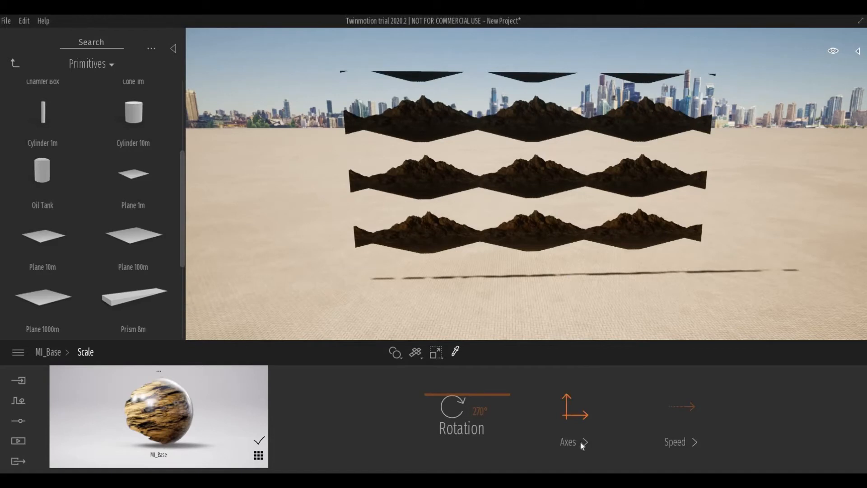
pyautogui.click(568, 441)
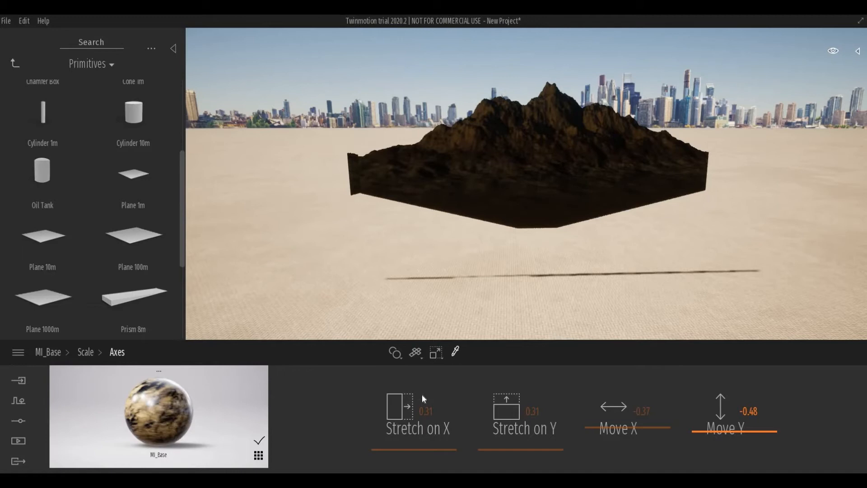
pyautogui.moveTo(86, 352)
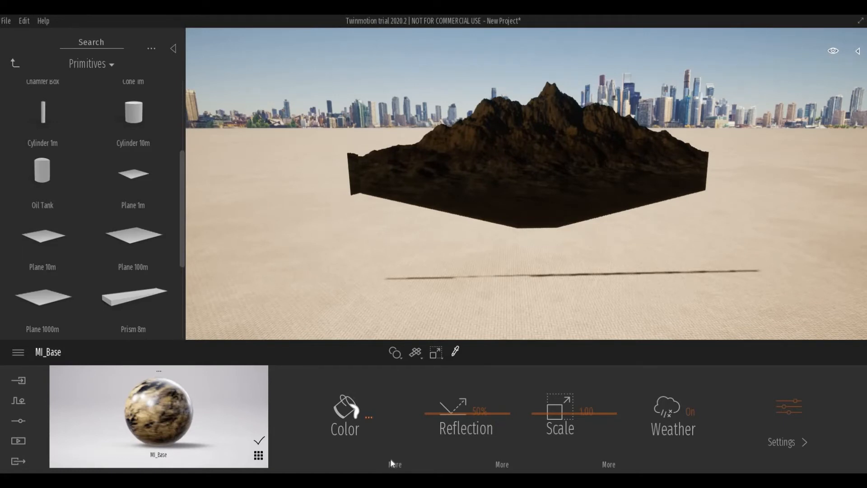
# Step: Show MI_Base Color settings with texture, opacity mask on and 76% luminosity
pyautogui.click(344, 414)
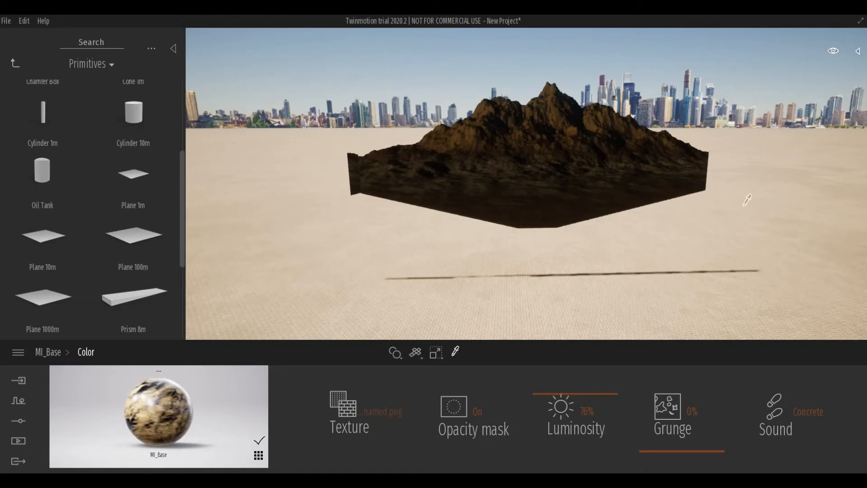
pyautogui.moveTo(859, 56)
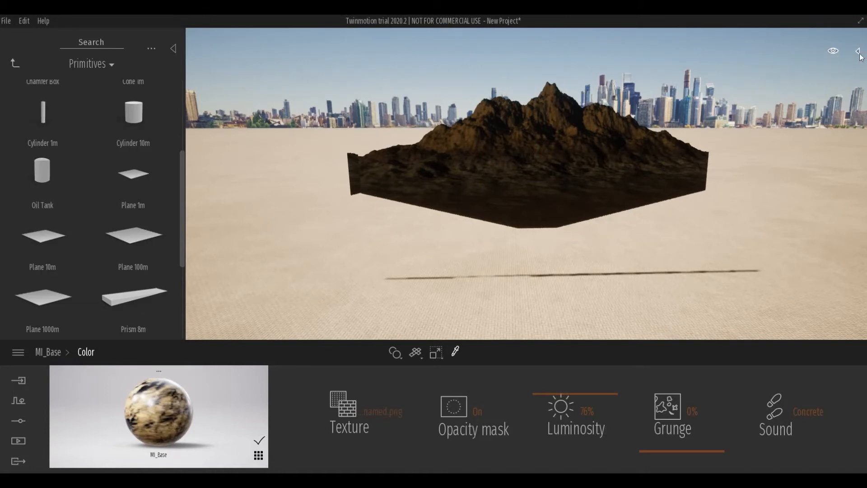
# Step: Rename Plane 10m to 'Custom Background' in the Scene graph and add it to the user library
pyautogui.click(858, 49)
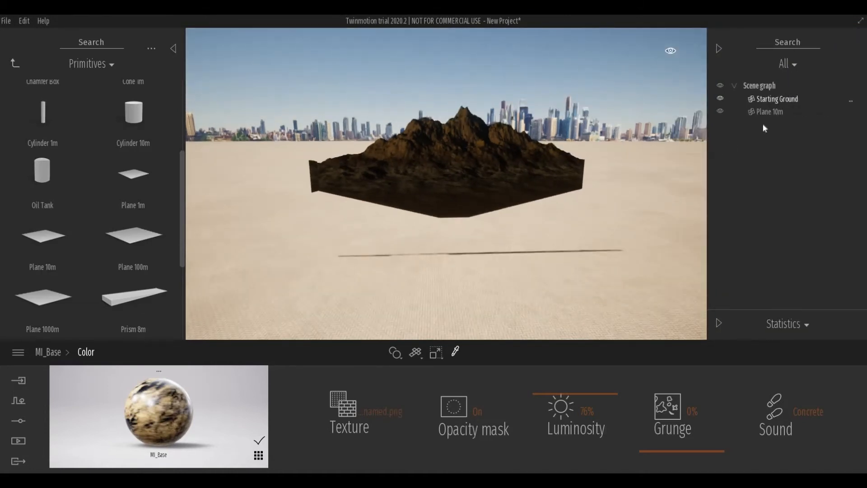
pyautogui.click(769, 111)
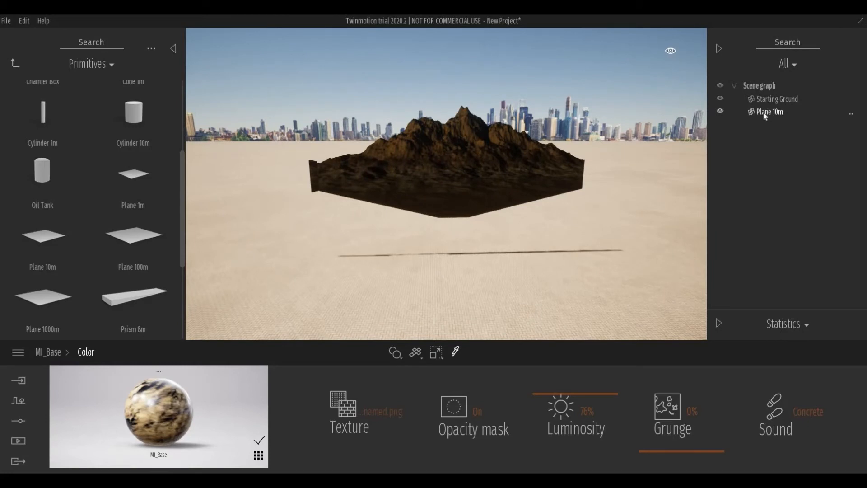
pyautogui.click(768, 112)
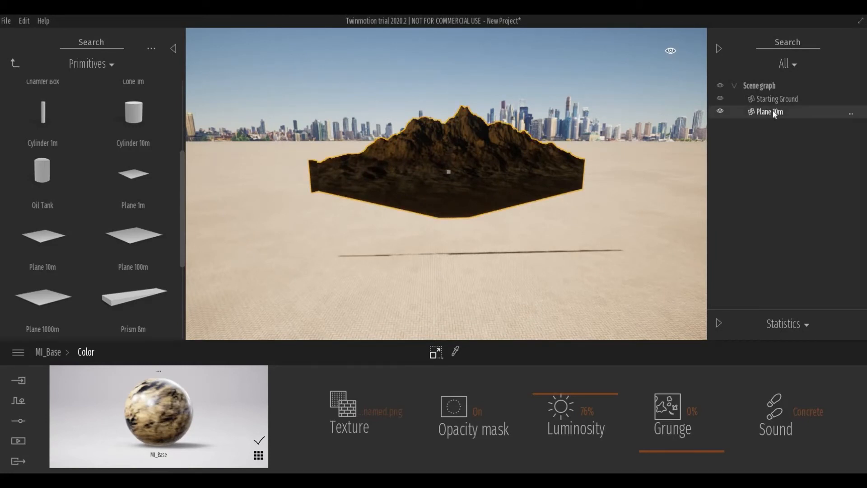
pyautogui.rightClick(769, 111)
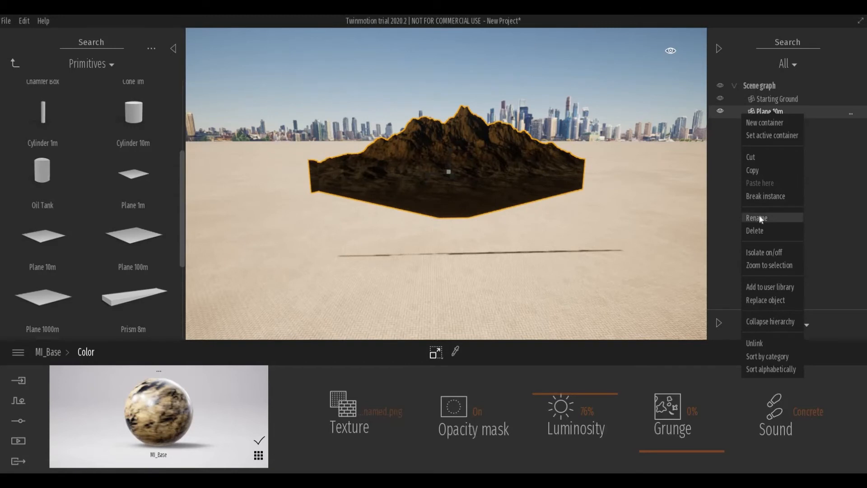
pyautogui.click(757, 217)
pyautogui.write('Custom Background')
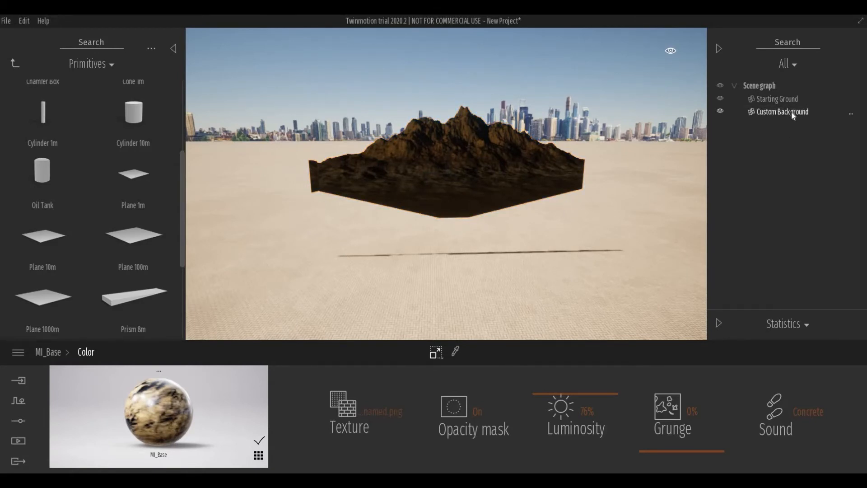
pyautogui.rightClick(782, 111)
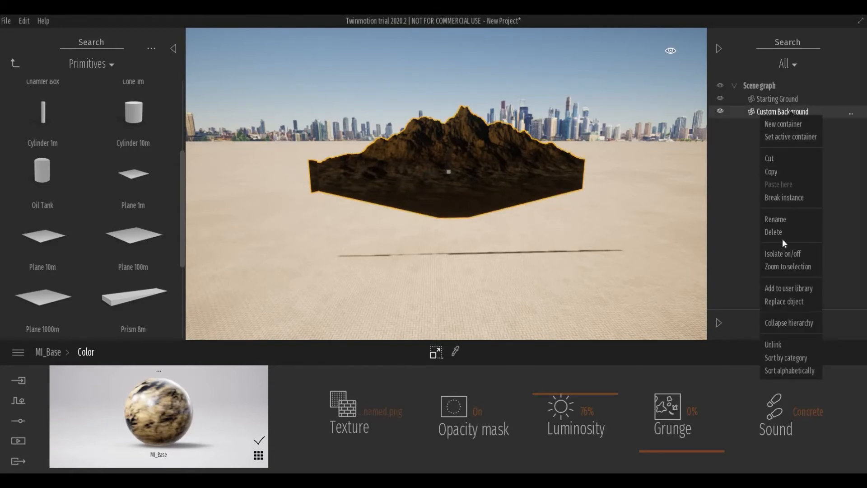
pyautogui.moveTo(788, 288)
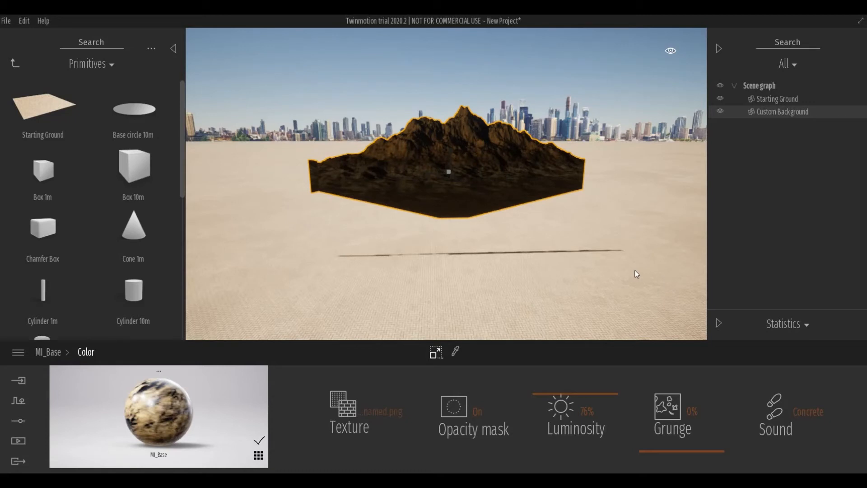
pyautogui.moveTo(616, 276)
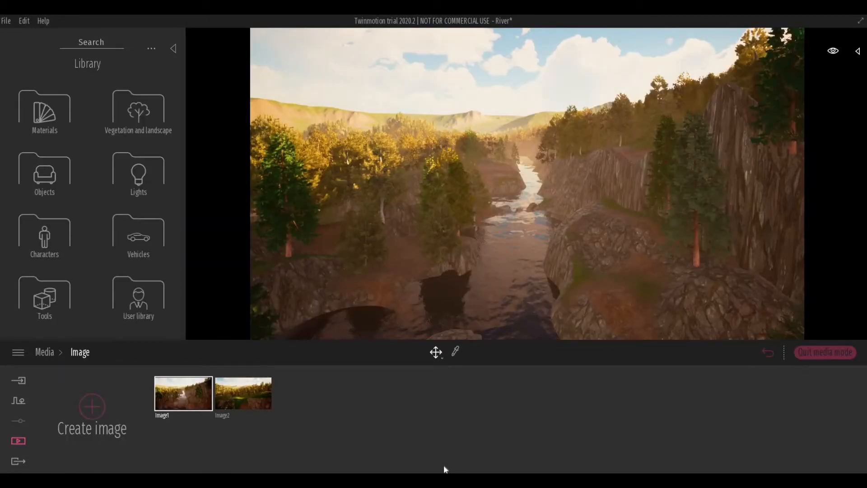
pyautogui.moveTo(514, 156)
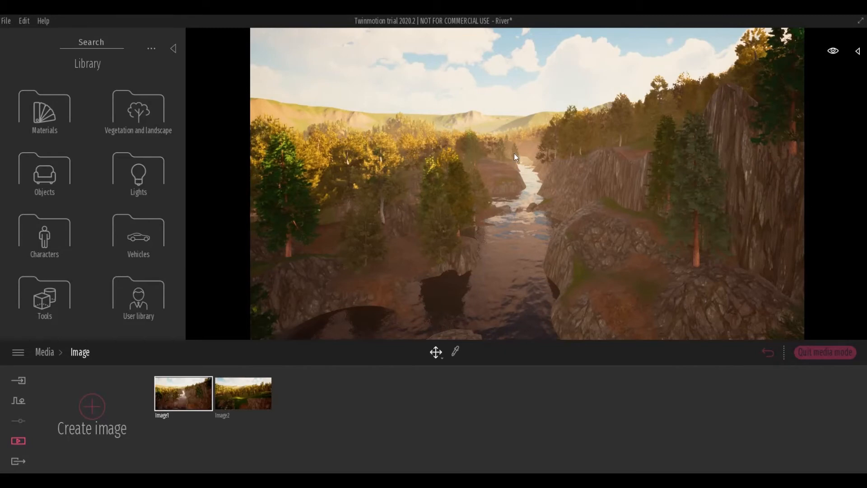
pyautogui.moveTo(490, 182)
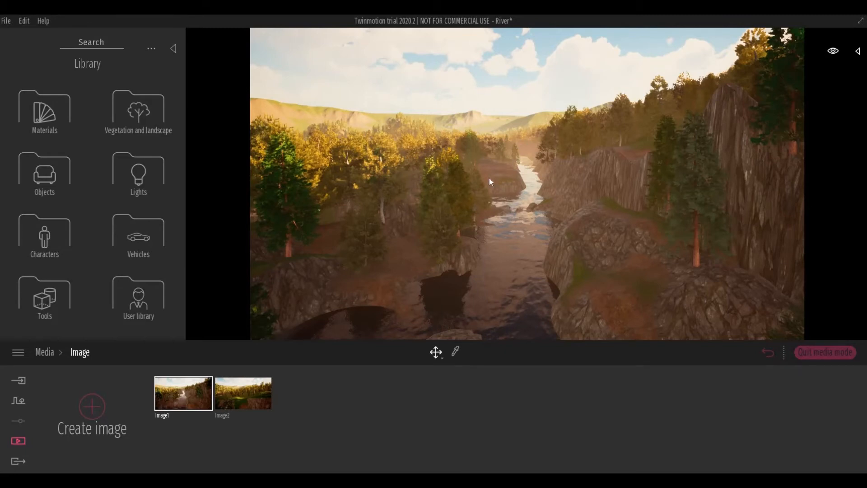
pyautogui.moveTo(514, 130)
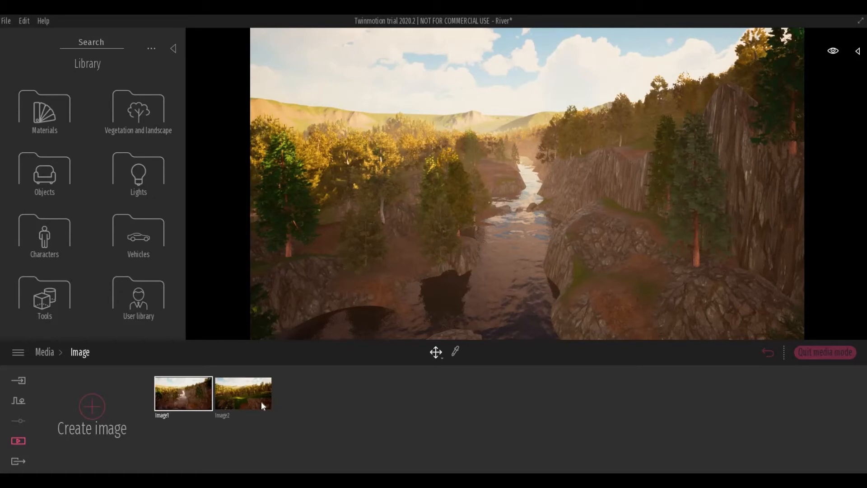
pyautogui.moveTo(251, 402)
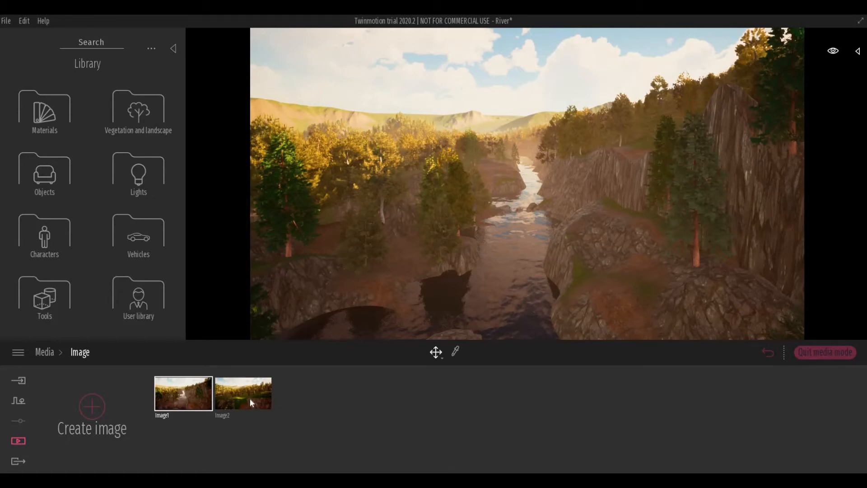
# Step: Switch to the Image2 grassy forest view in the River project's media
pyautogui.click(242, 394)
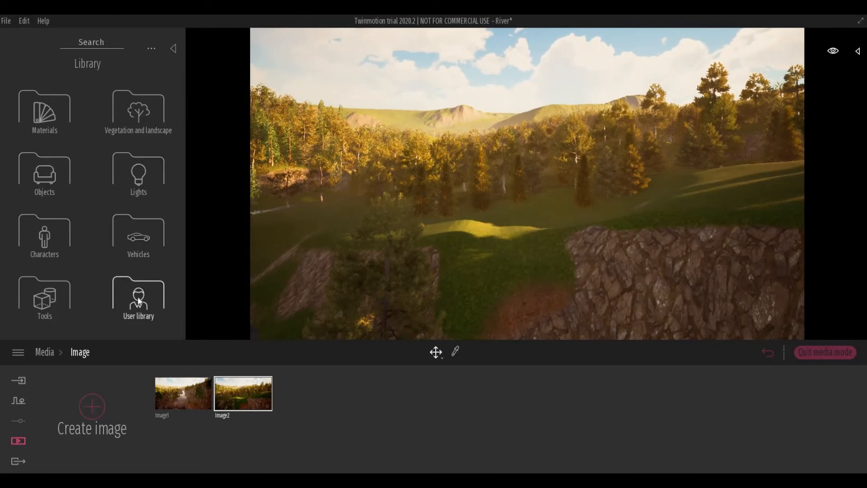
# Step: Drag the Custom Background asset from the User library into the forest viewport
pyautogui.click(138, 298)
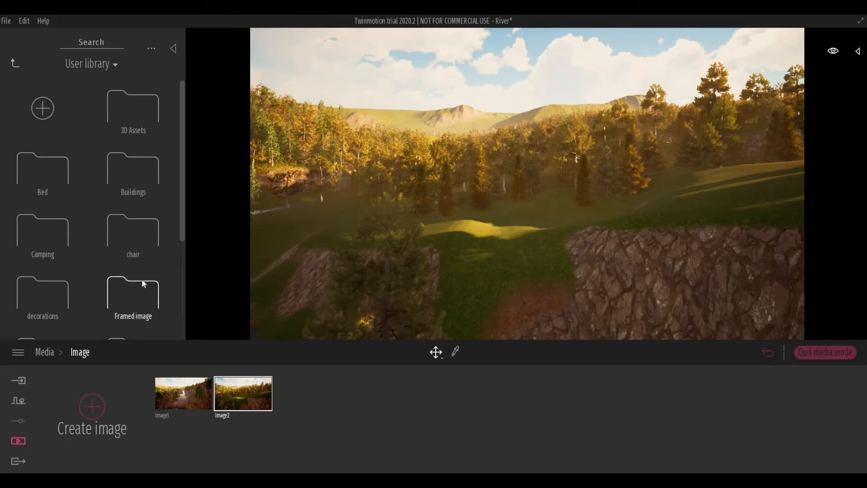
pyautogui.scroll(-3)
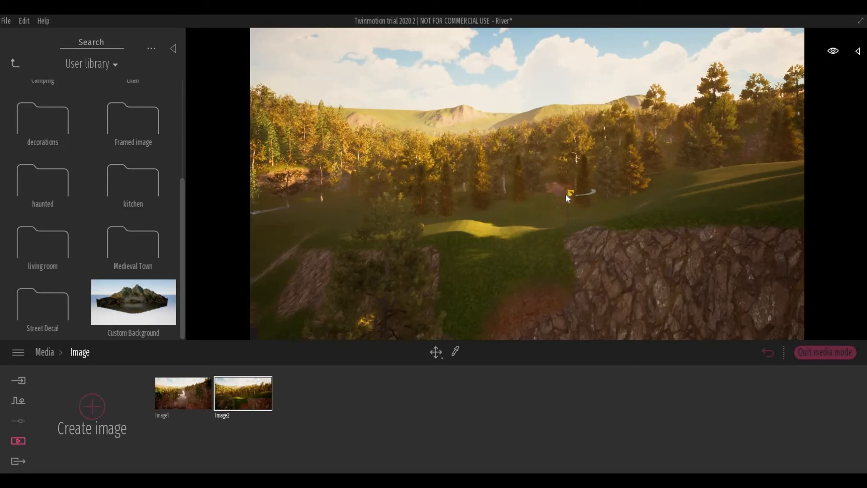
pyautogui.click(569, 194)
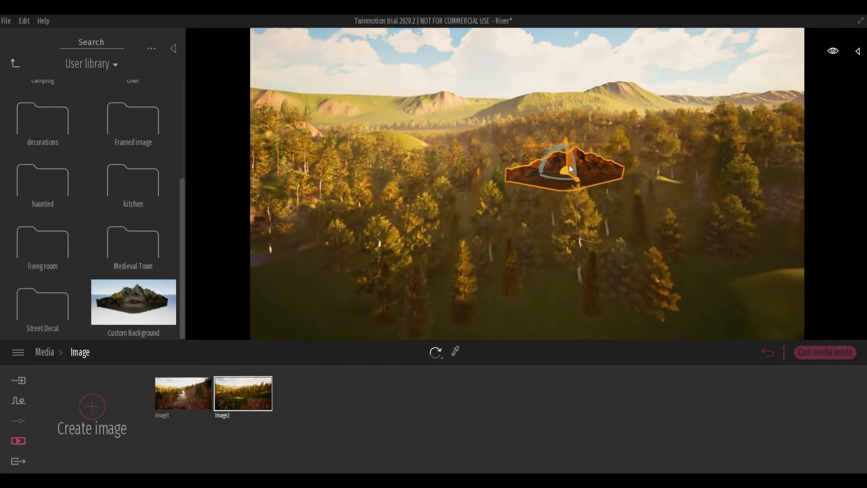
# Step: Scale the Custom Background mountain plane up into a huge wall behind the trees
pyautogui.click(436, 352)
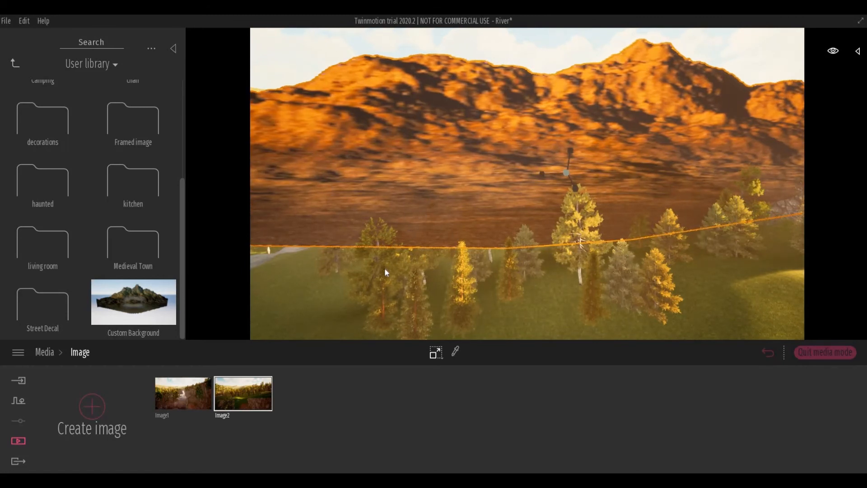
pyautogui.moveTo(182, 395)
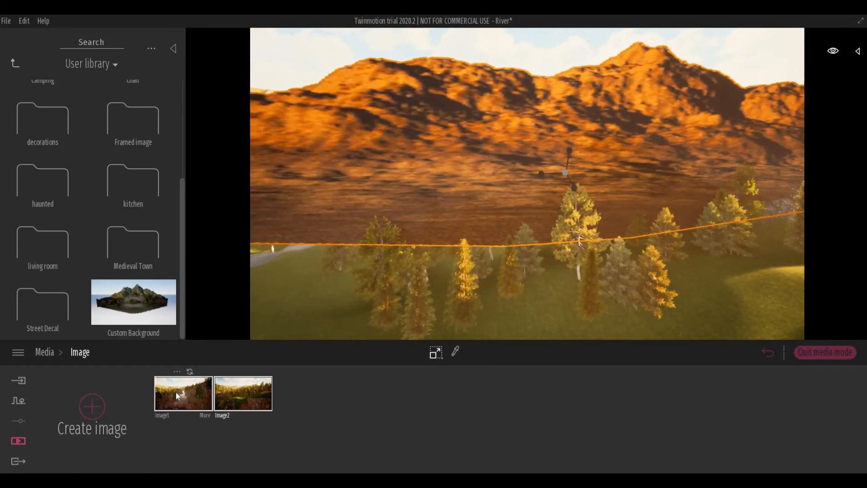
# Step: View the mountain backdrop from the Image1 river view, then the Image2 forest view
pyautogui.click(182, 393)
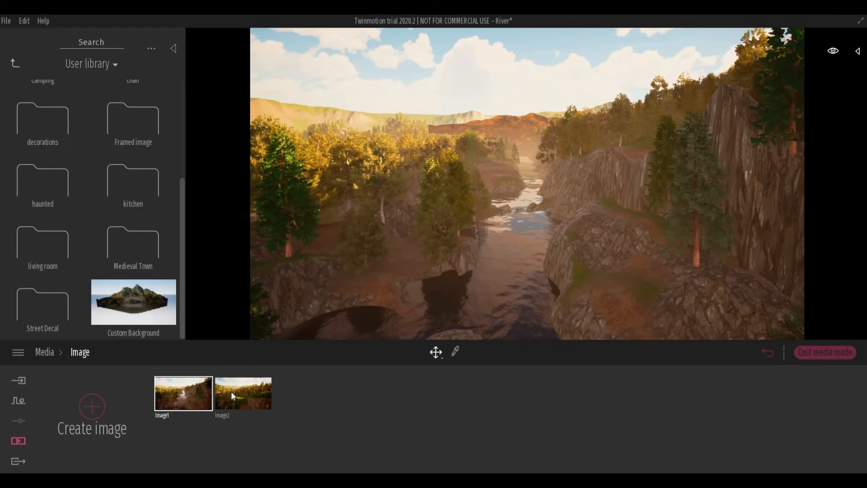
pyautogui.click(242, 393)
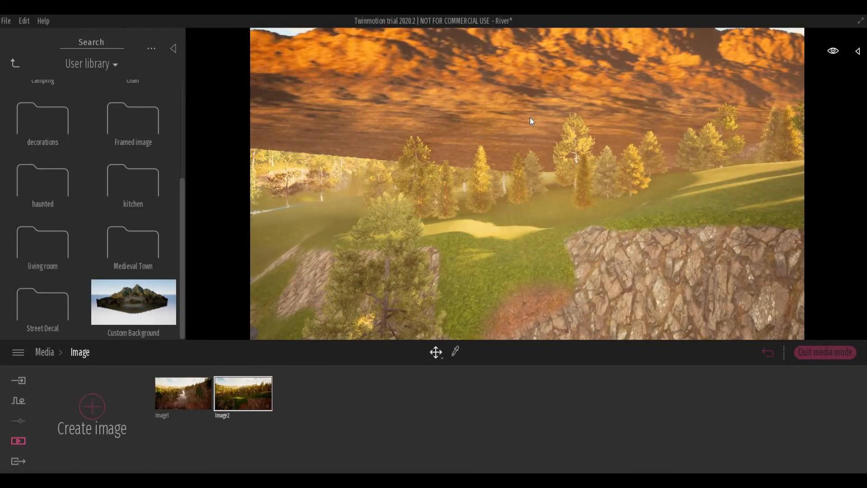